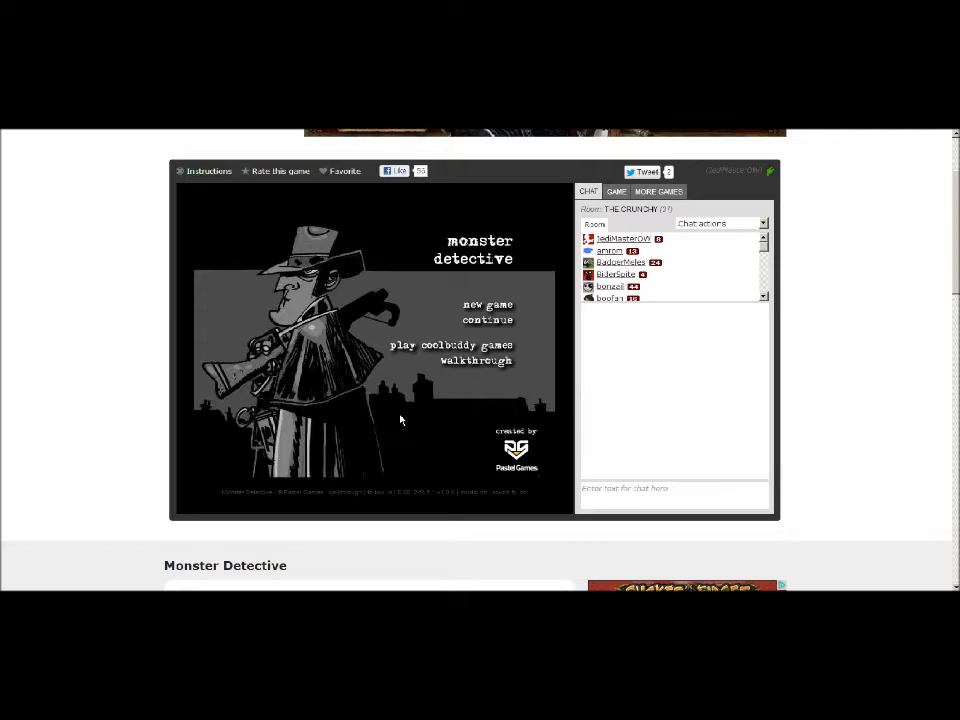
mouse_move(448, 312)
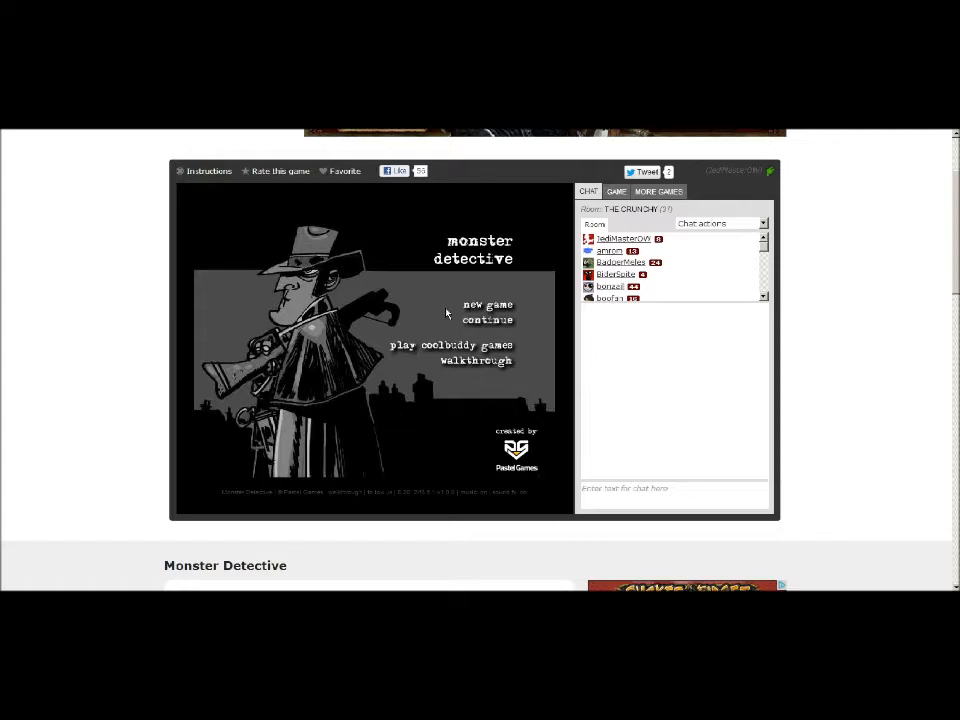
mouse_move(202, 344)
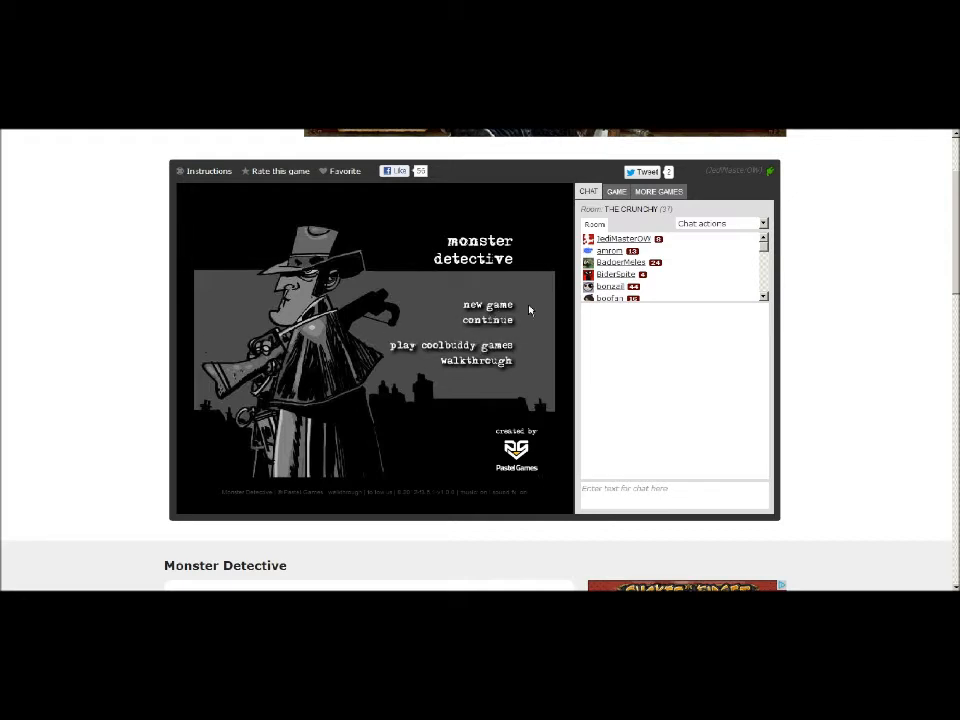
mouse_move(512, 312)
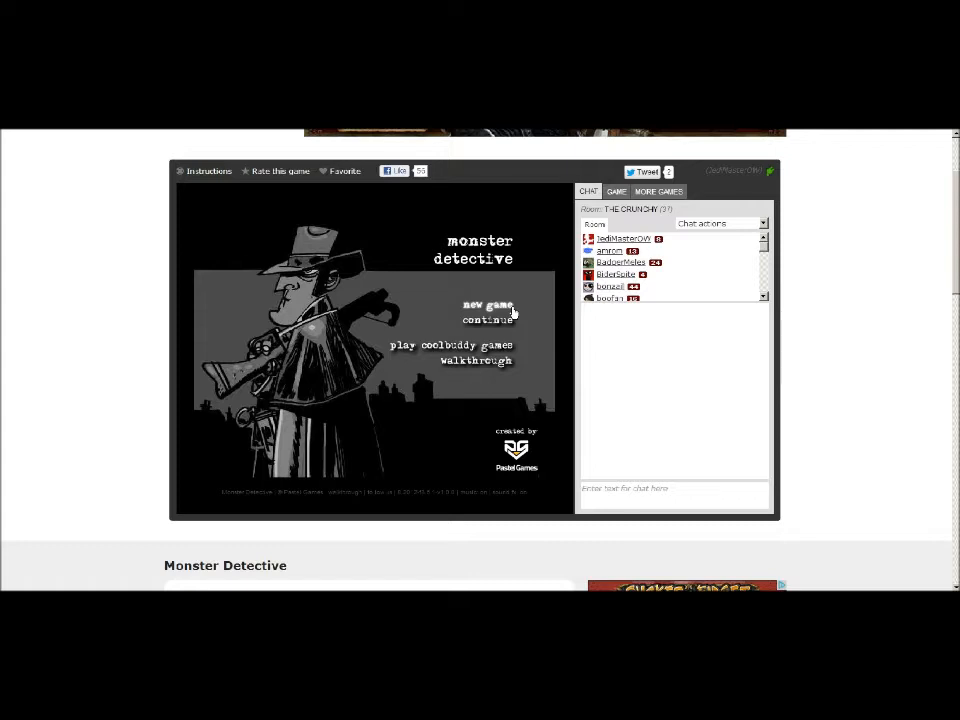
mouse_move(464, 344)
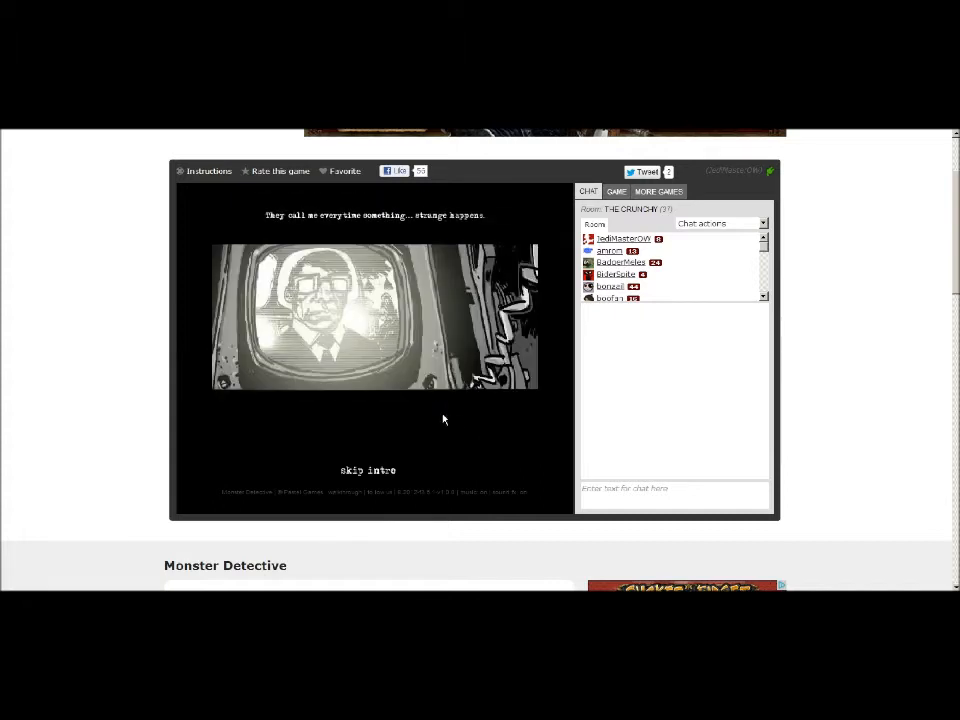
mouse_move(430, 418)
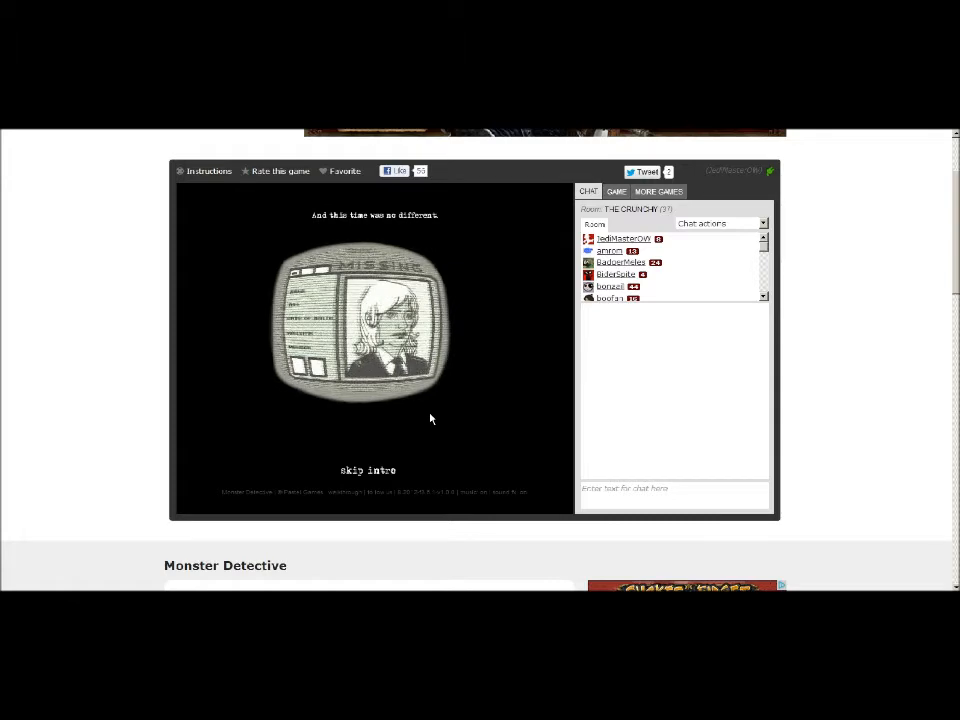
Skip the intro cutscene about the missing woman to reach the Fog Town map
left_click(368, 470)
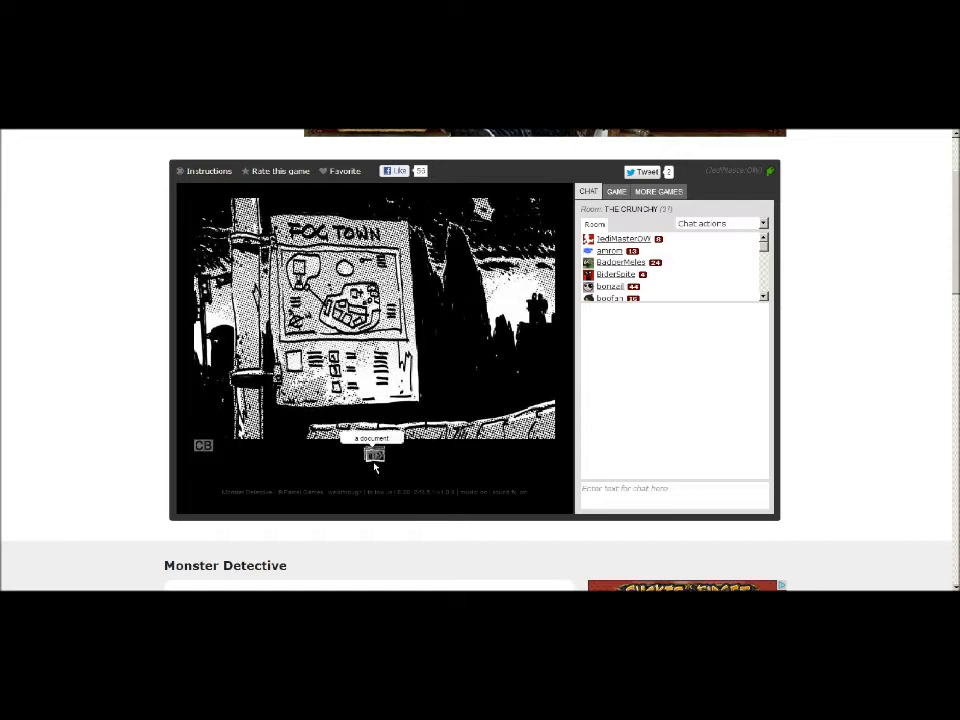
Choose a destination on the Fog Town map to travel into the town streets
left_click(372, 454)
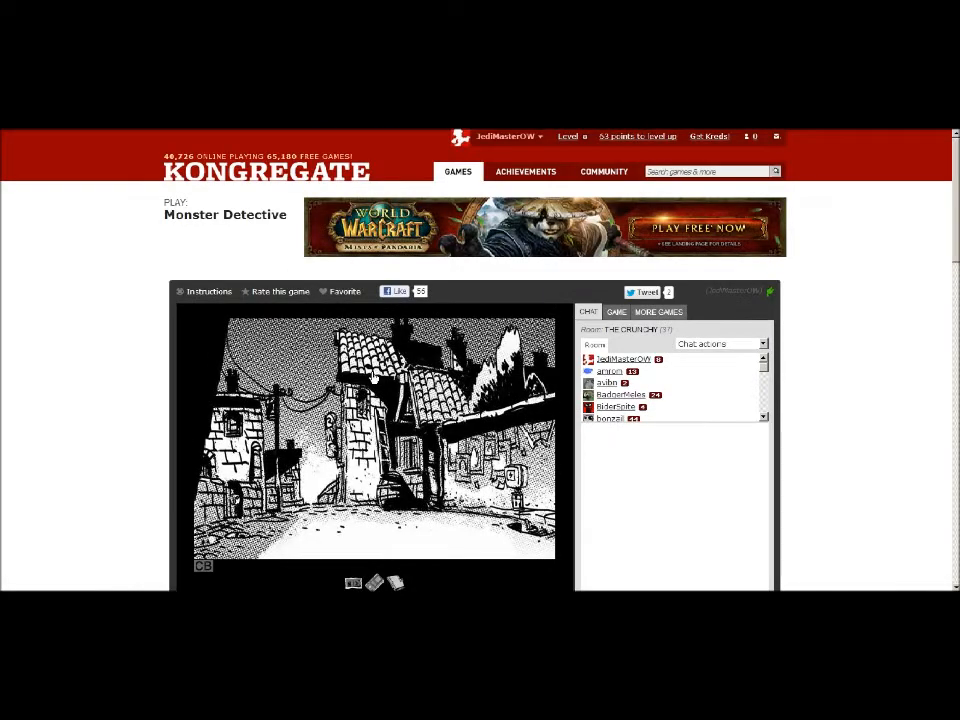
Scroll the view down while exploring the street scene
scroll("down", 3)
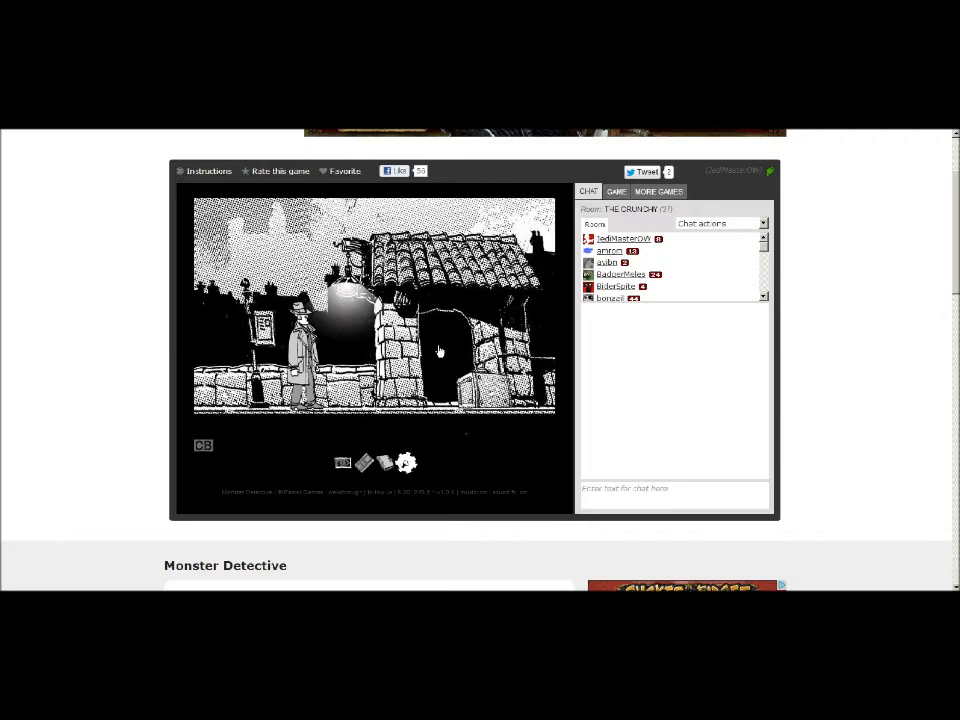
mouse_move(464, 358)
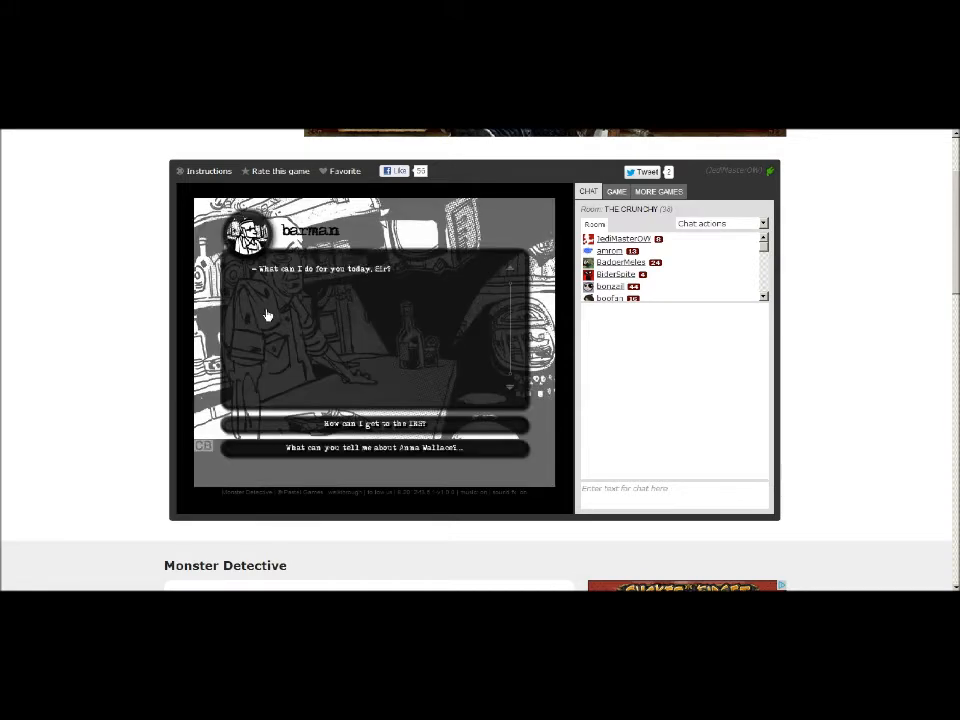
Ask the clerk for directions to the library and about the missing woman
left_click(374, 424)
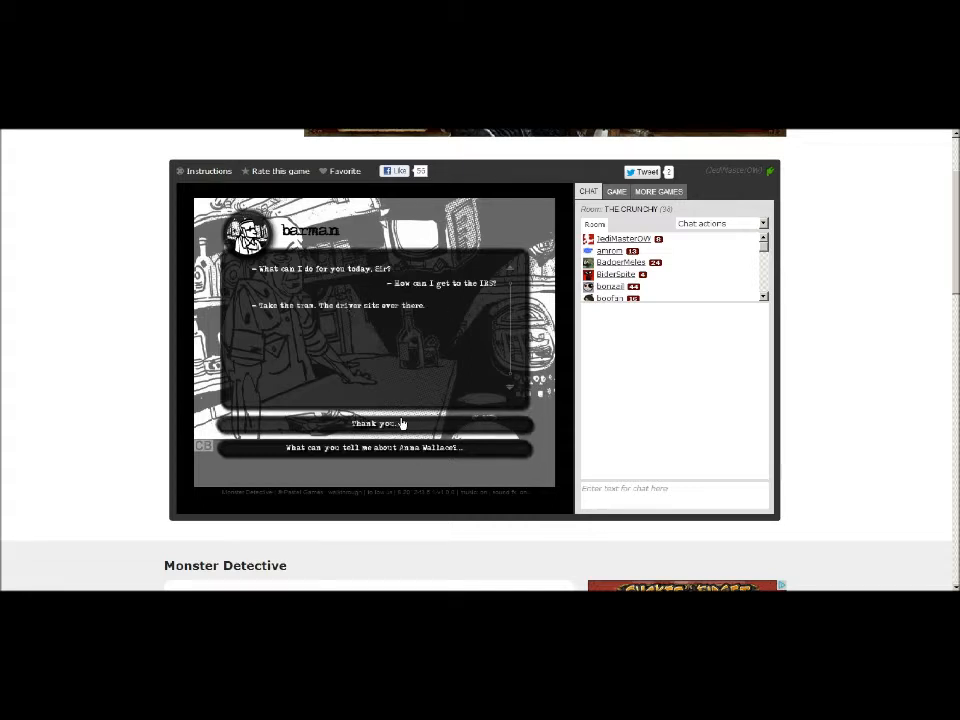
left_click(376, 448)
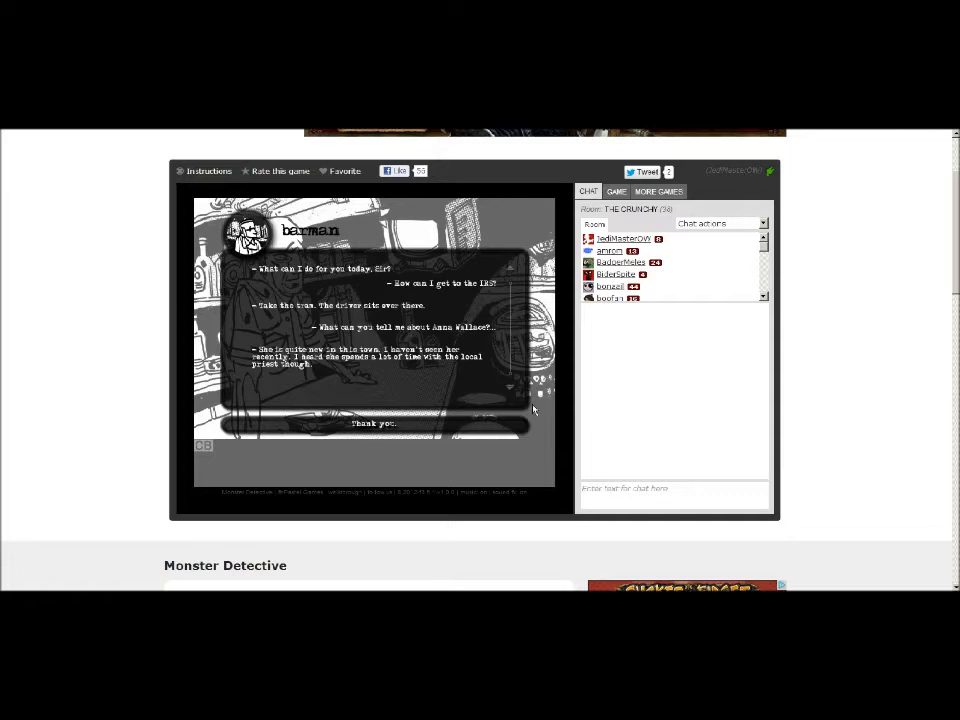
mouse_move(514, 406)
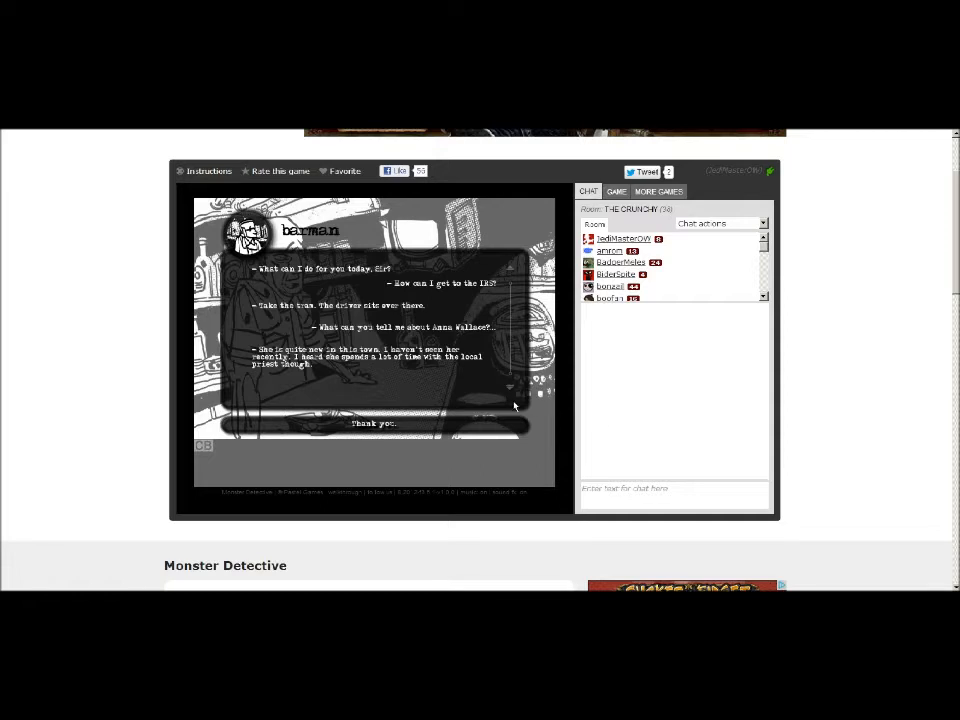
mouse_move(398, 404)
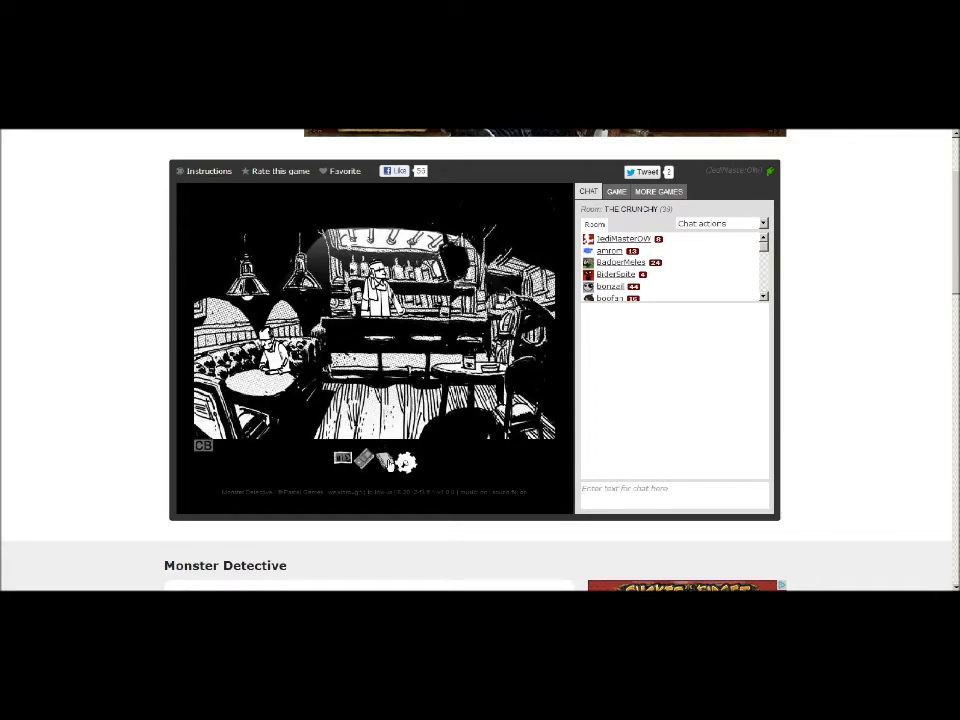
mouse_move(404, 462)
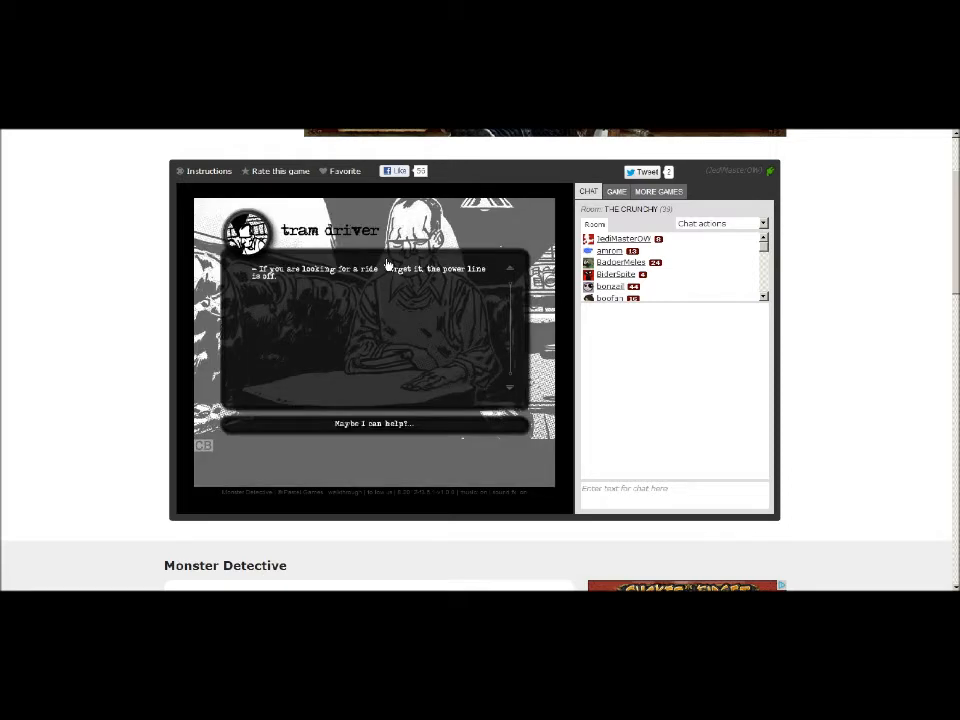
Offer the tram driver help and promise to restore the power line
left_click(372, 424)
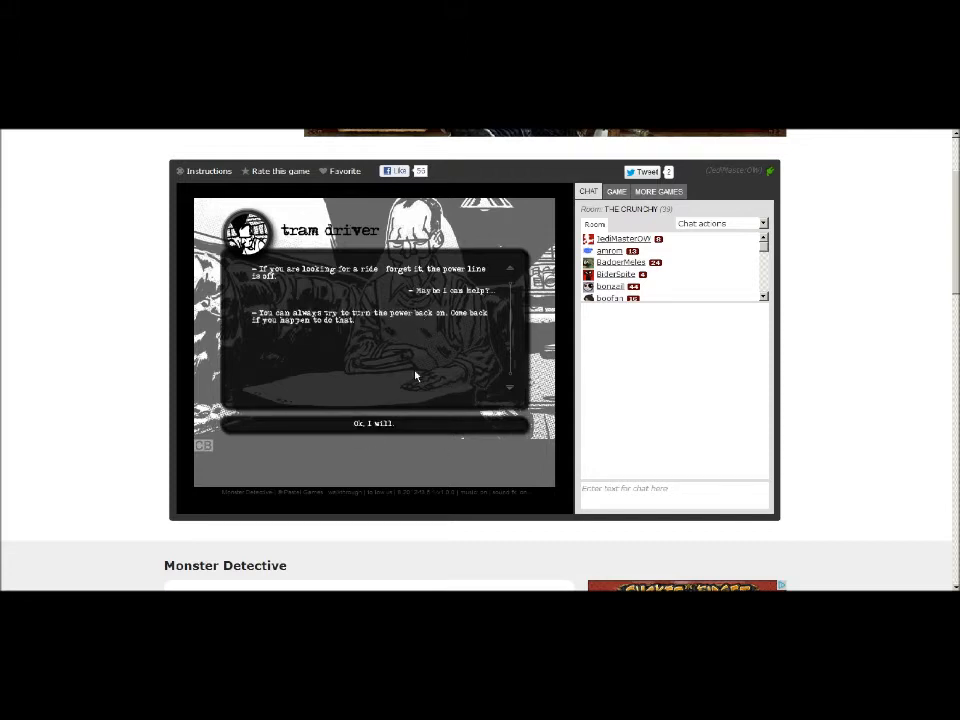
left_click(372, 424)
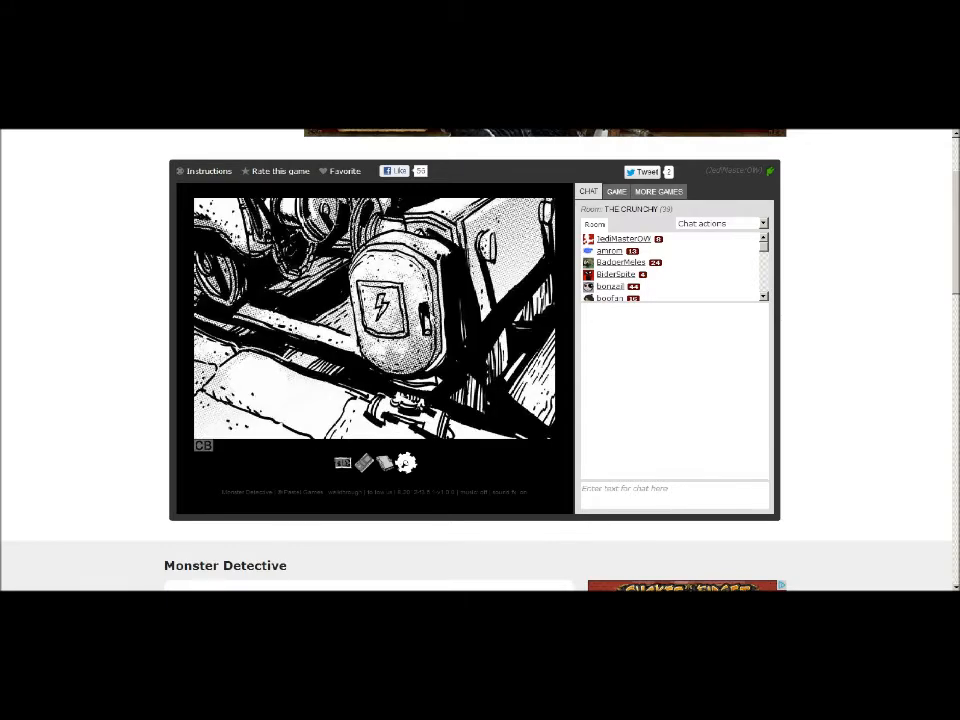
Examine the lightning-marked power box up close
left_click(384, 300)
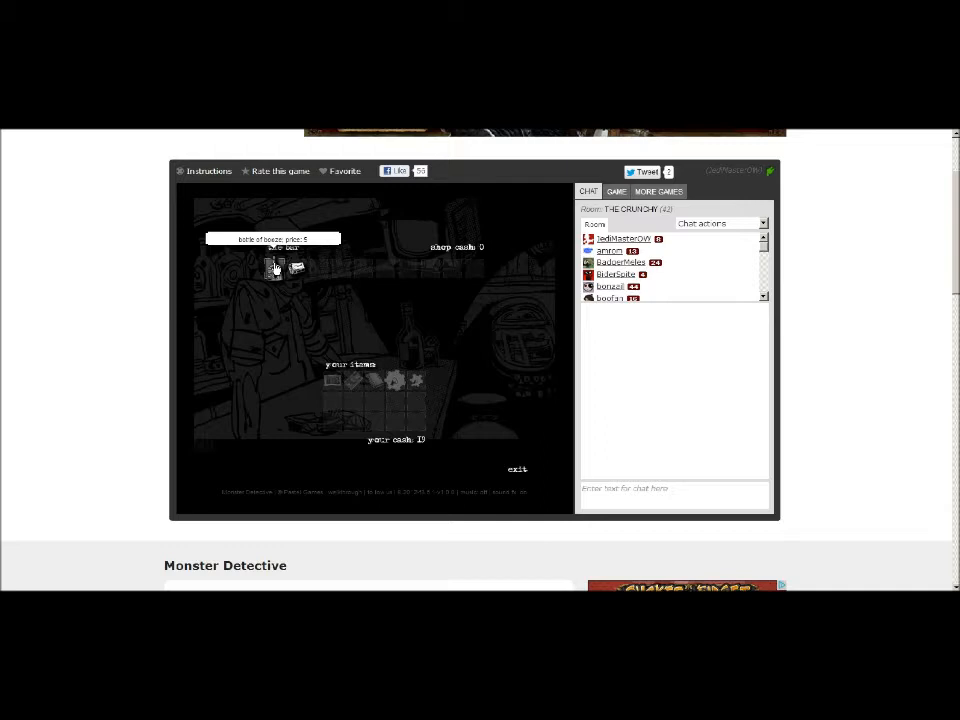
mouse_move(296, 272)
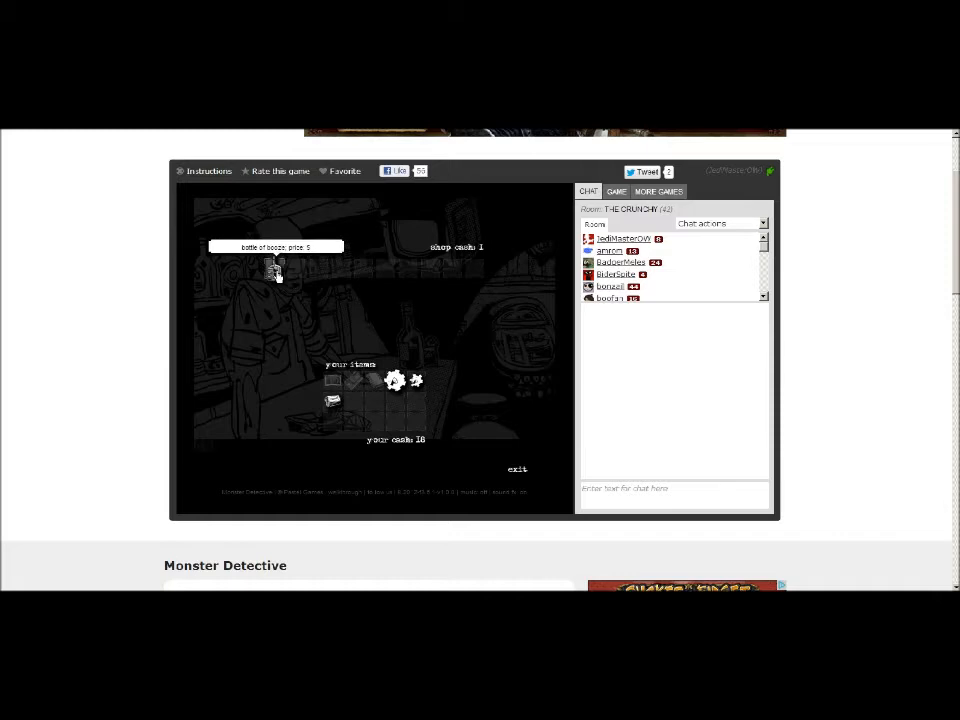
Buy the item from the shop with coins
left_click(276, 268)
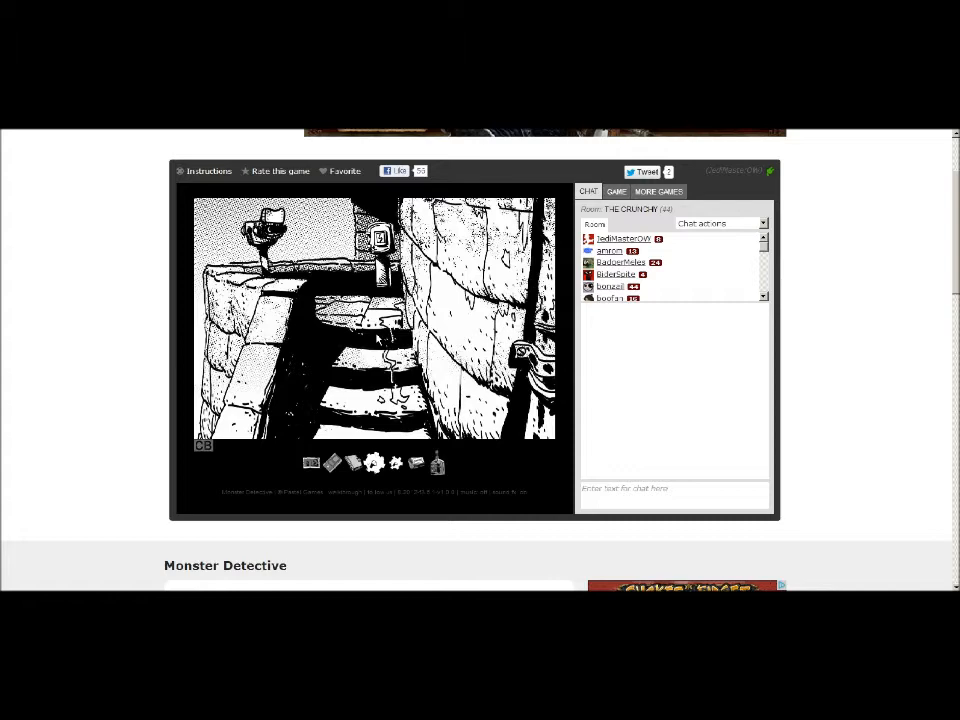
mouse_move(212, 176)
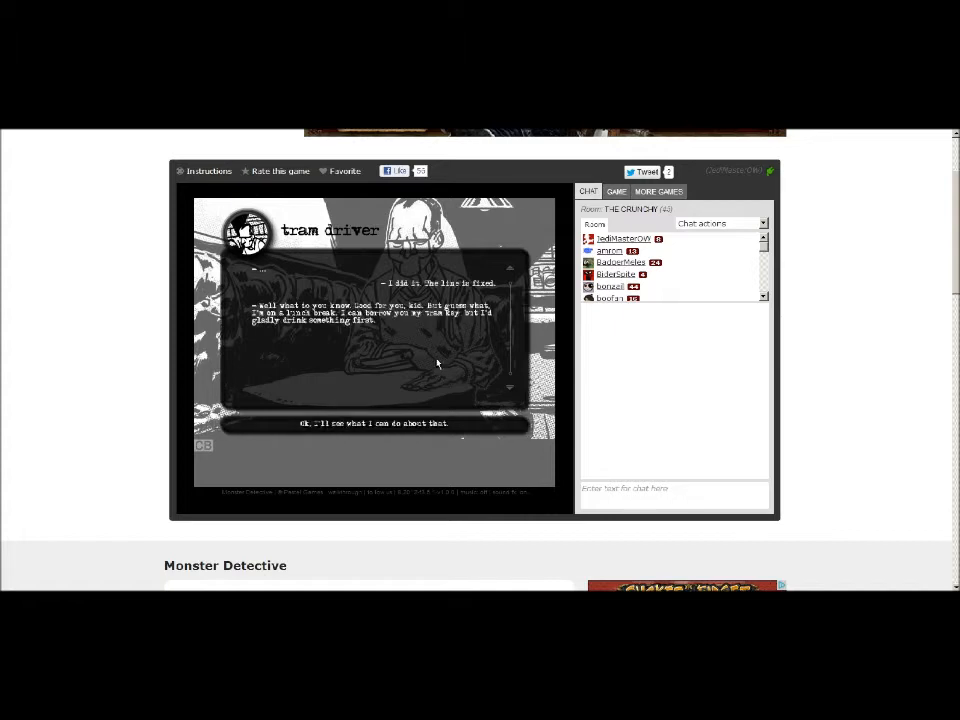
mouse_move(440, 376)
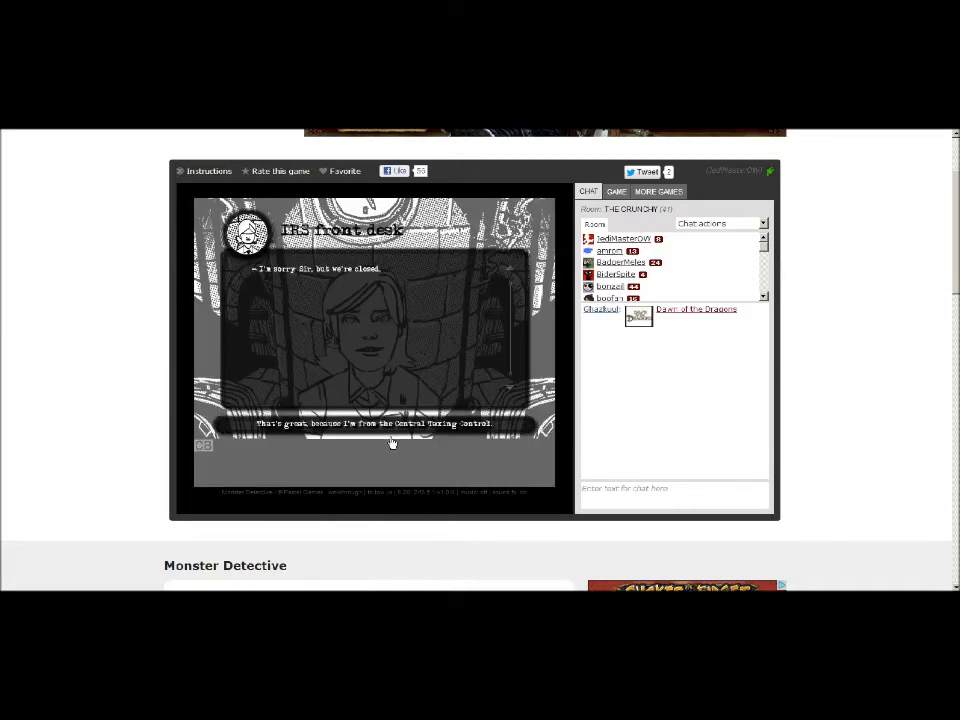
Ask the front desk clerk where the boss's office is and learn it's the left elevator
left_click(392, 430)
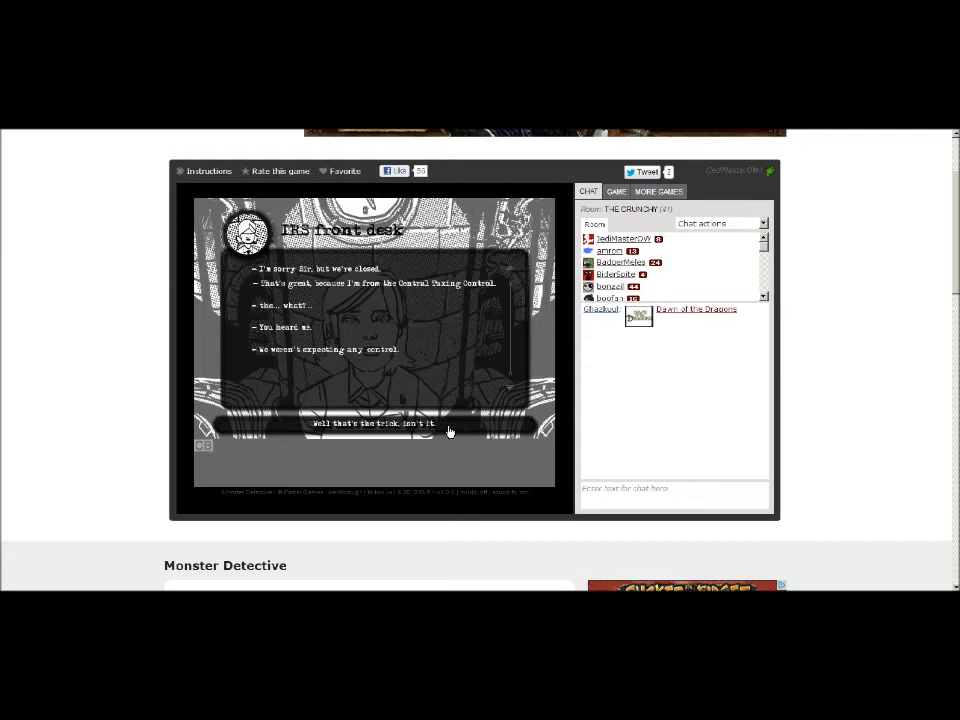
left_click(448, 424)
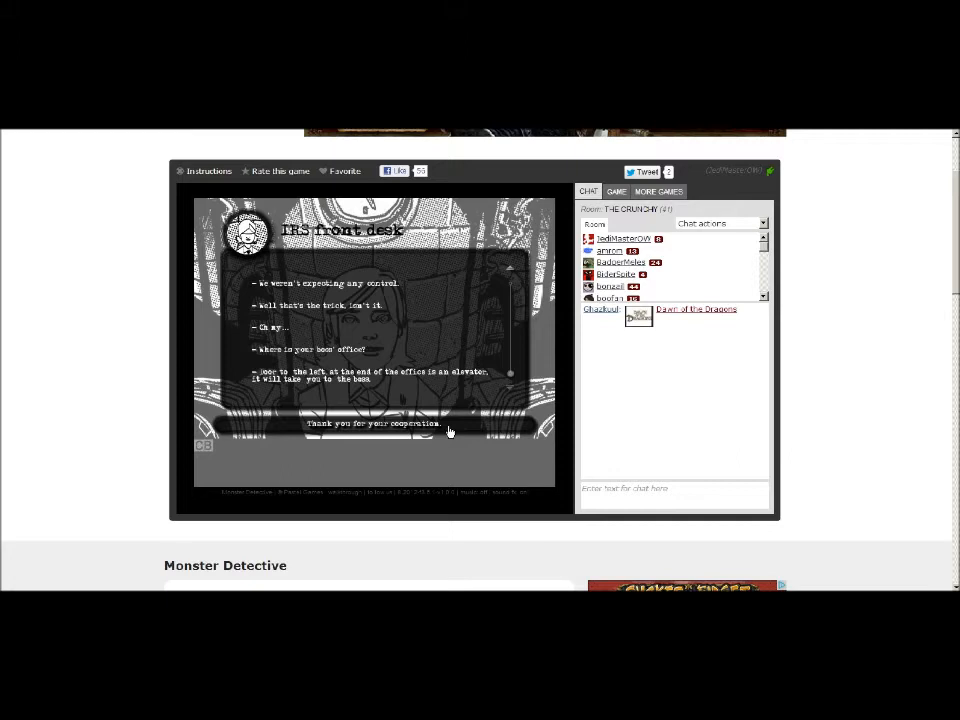
mouse_move(452, 456)
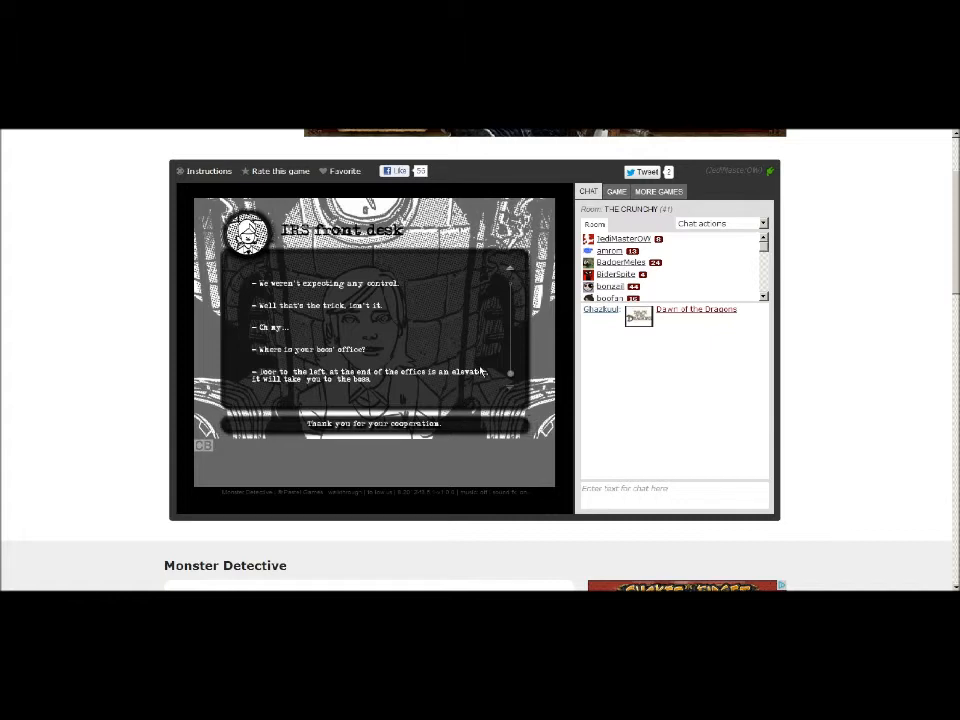
mouse_move(456, 450)
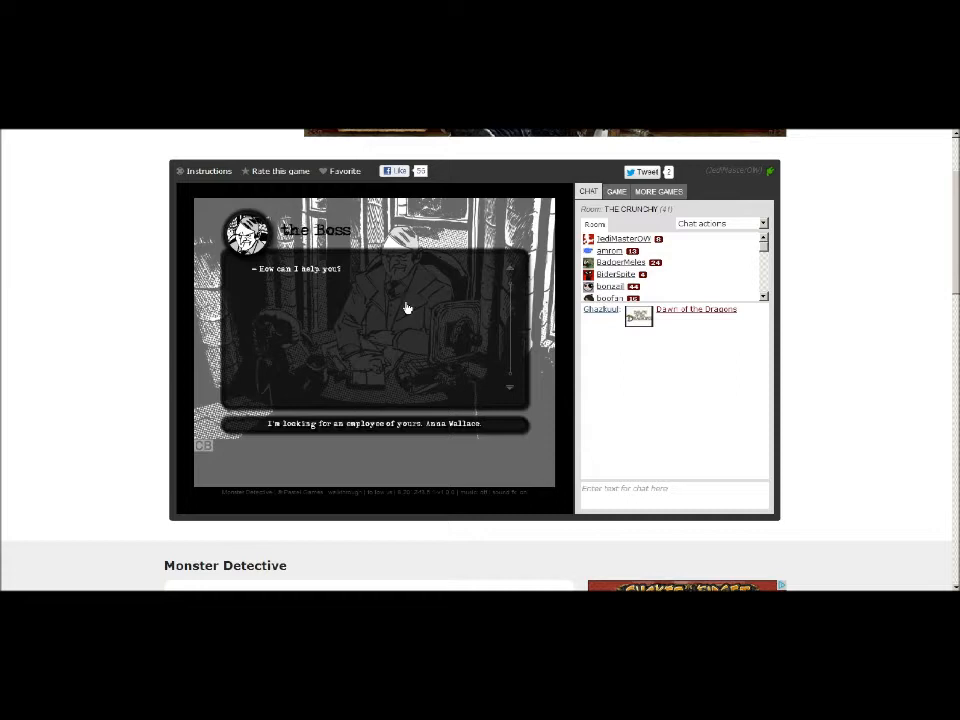
mouse_move(496, 432)
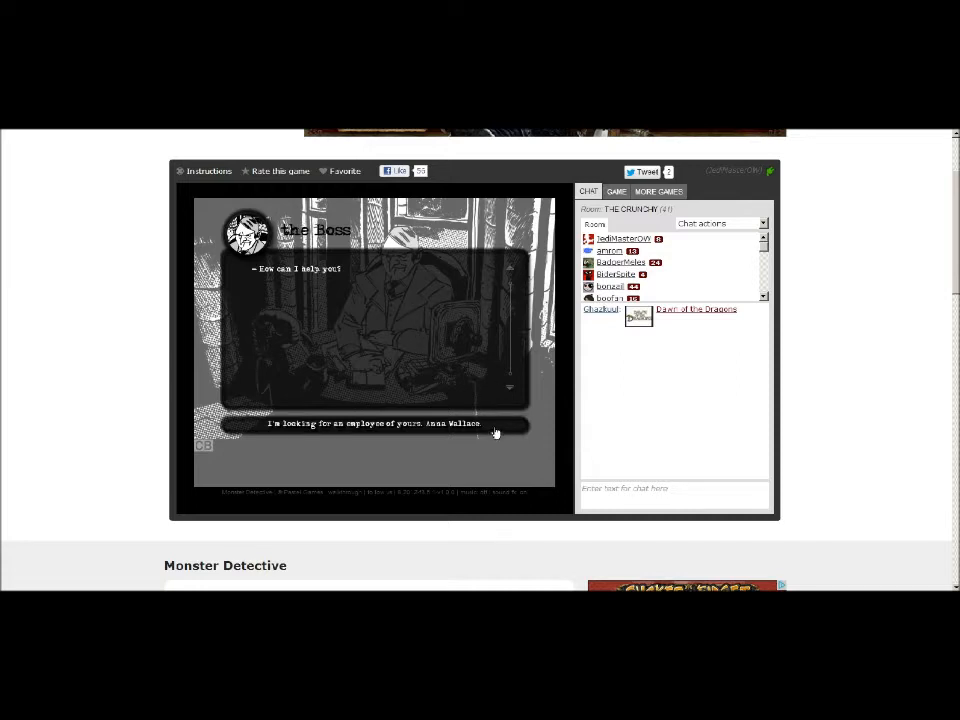
mouse_move(512, 424)
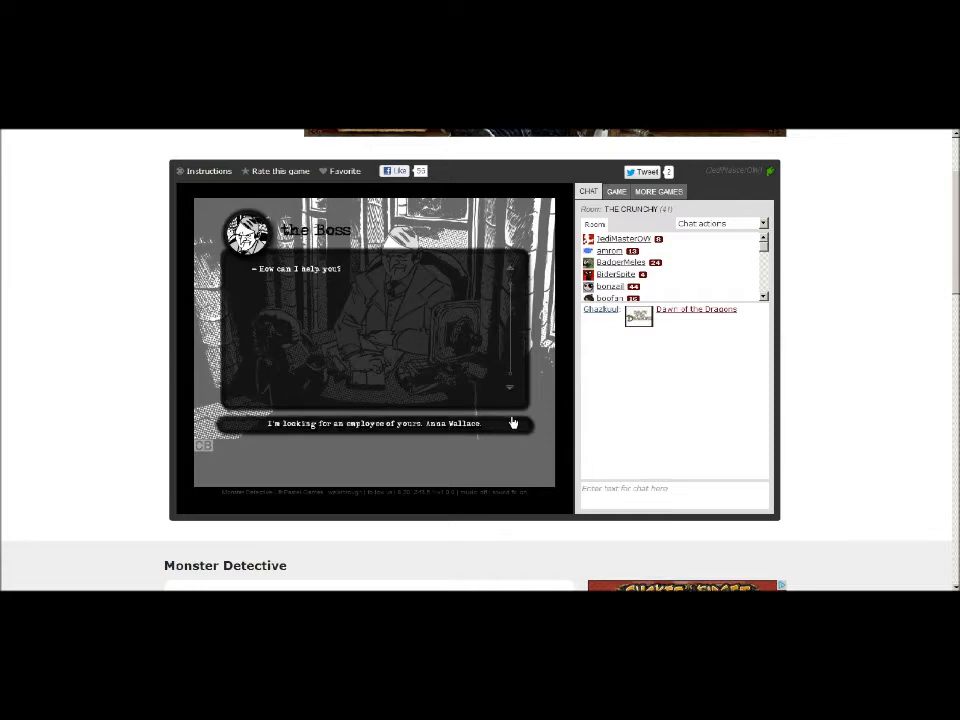
Question the boss about the missing employee, where she went and how he knows, then say goodbye
left_click(376, 424)
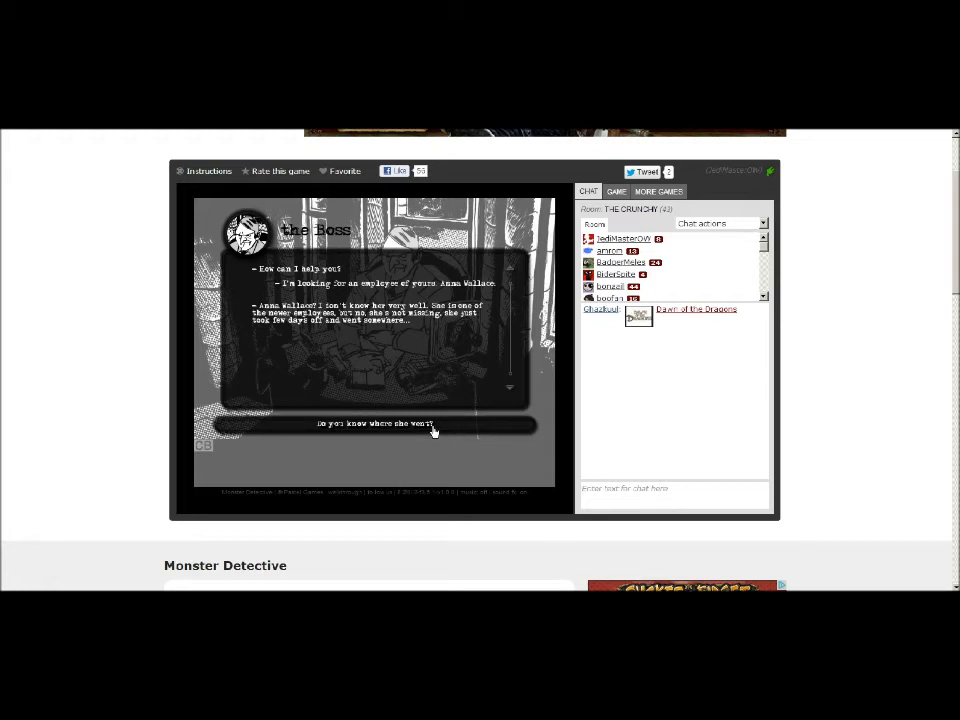
mouse_move(428, 396)
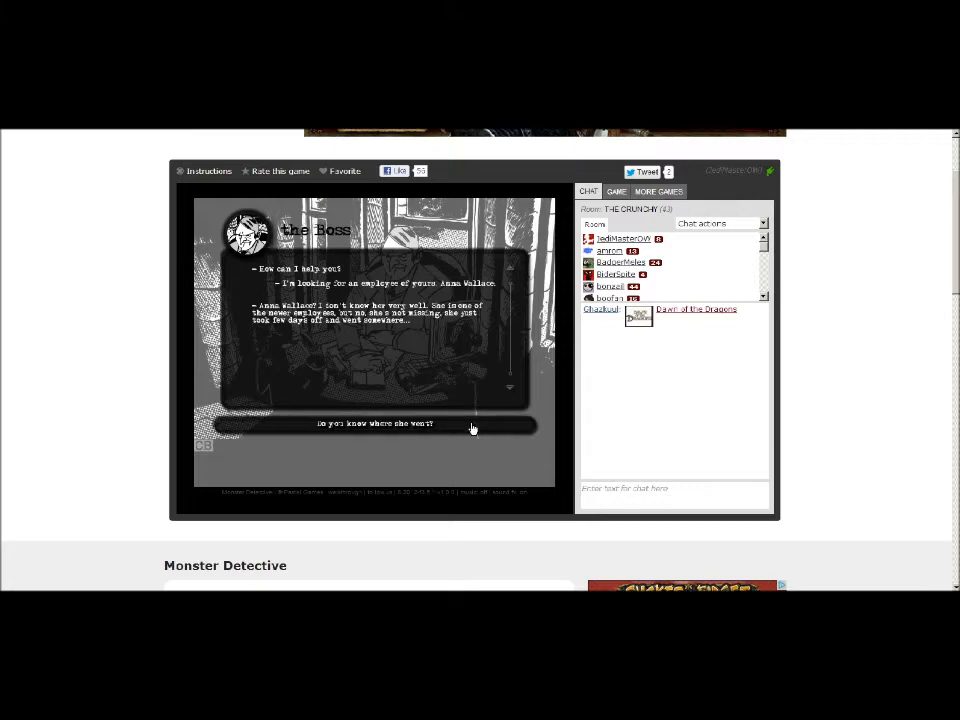
left_click(376, 424)
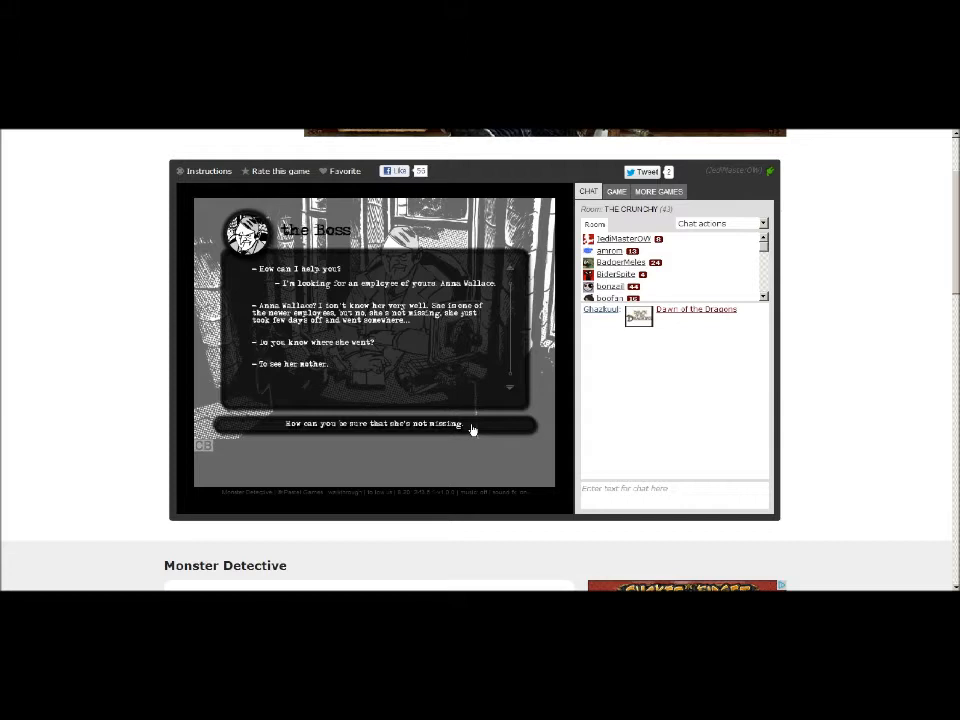
mouse_move(524, 432)
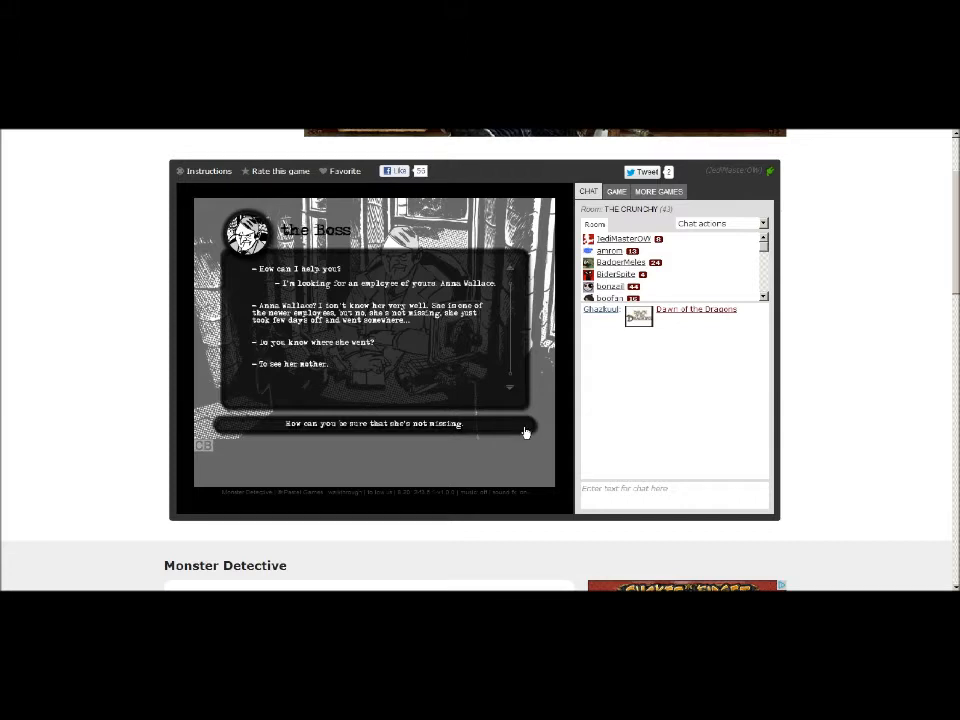
left_click(374, 424)
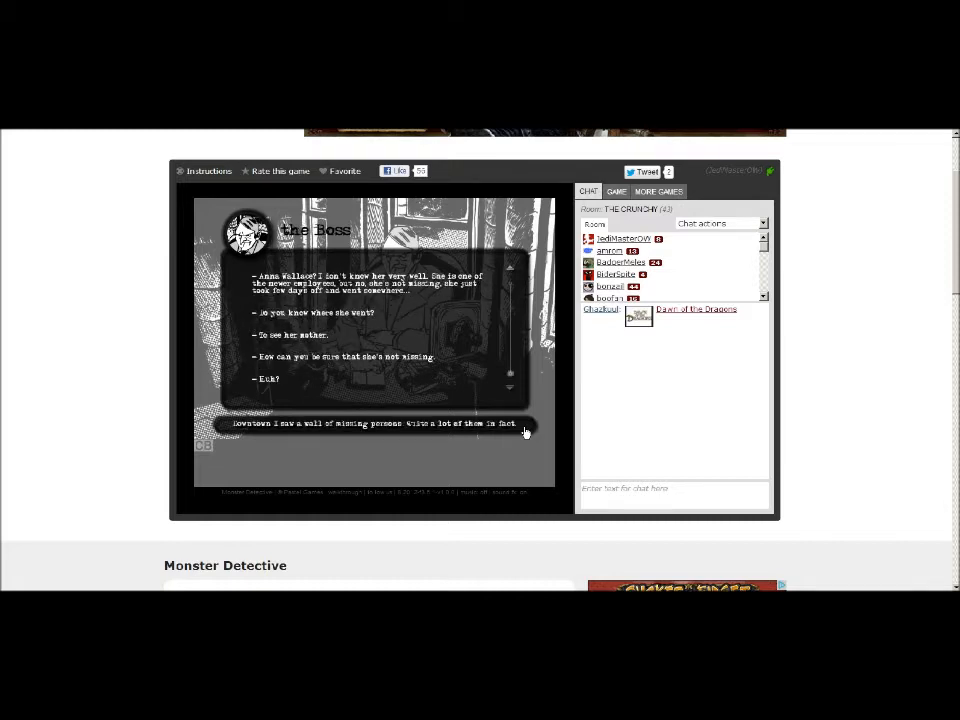
left_click(372, 424)
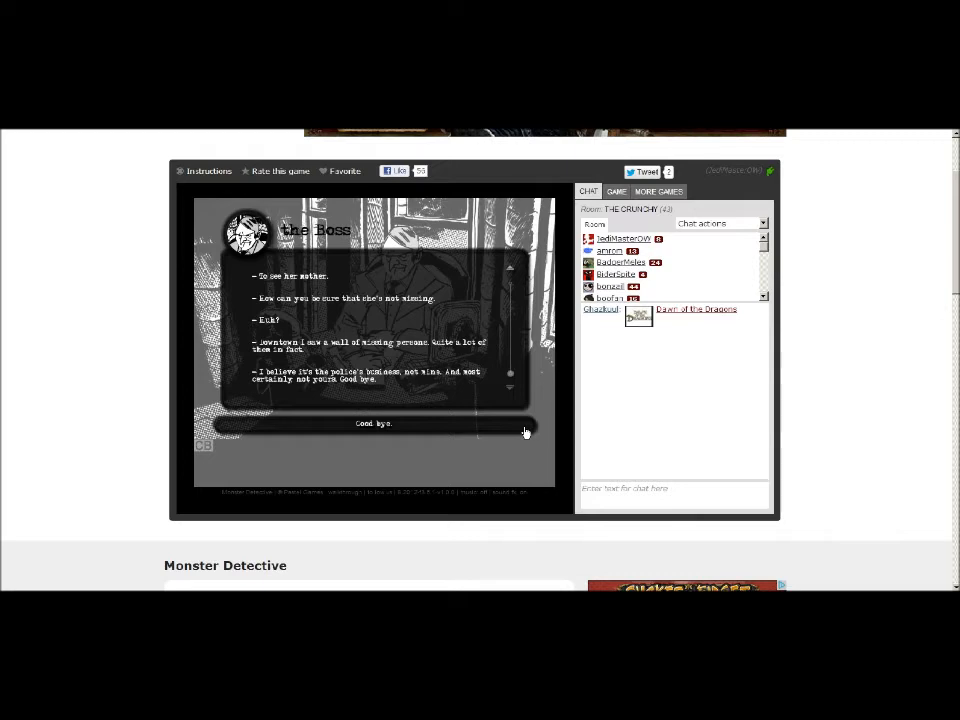
mouse_move(504, 428)
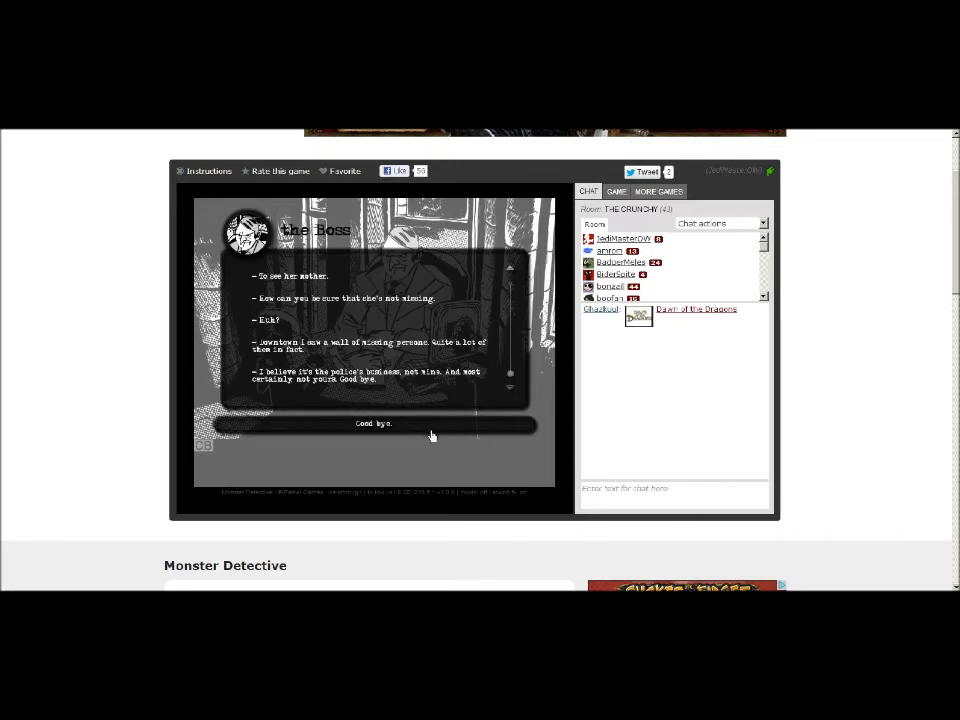
left_click(372, 424)
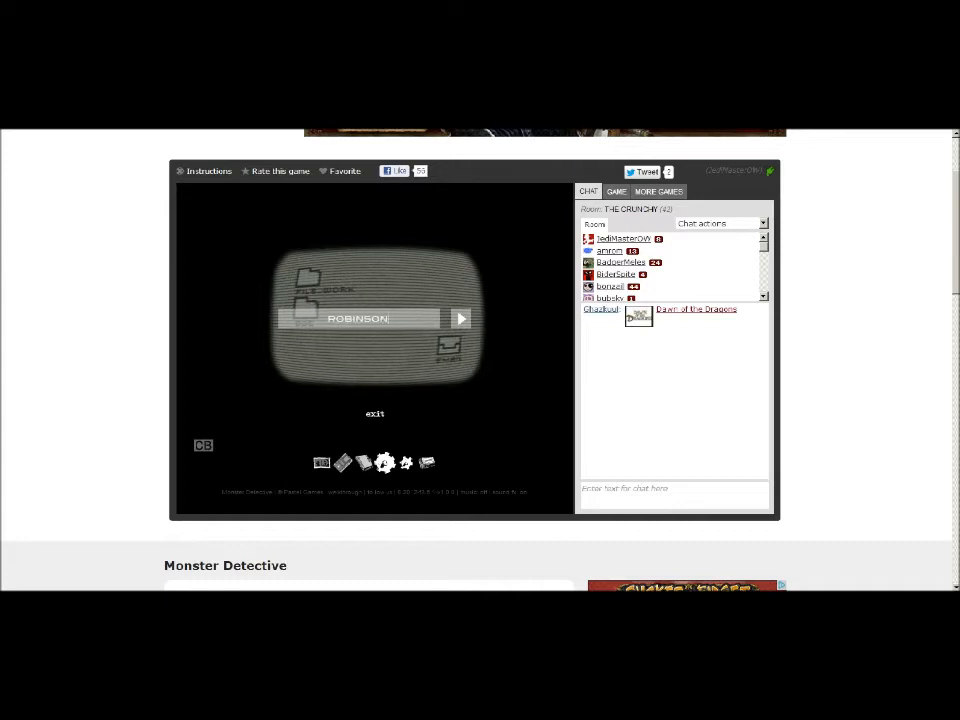
mouse_move(464, 328)
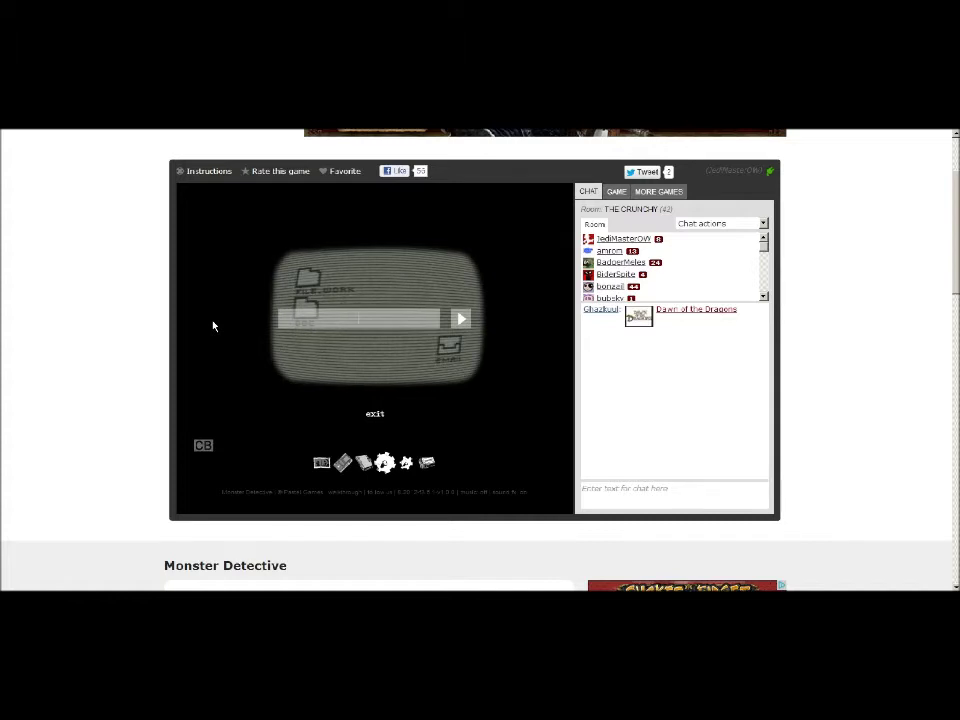
type("PASSWOR")
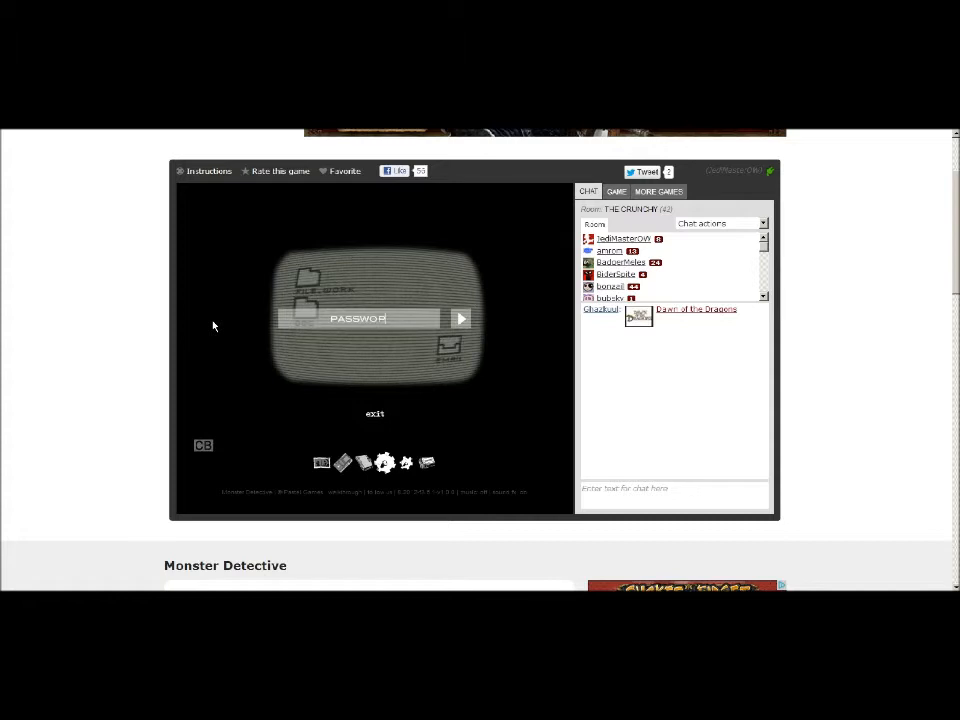
mouse_move(340, 364)
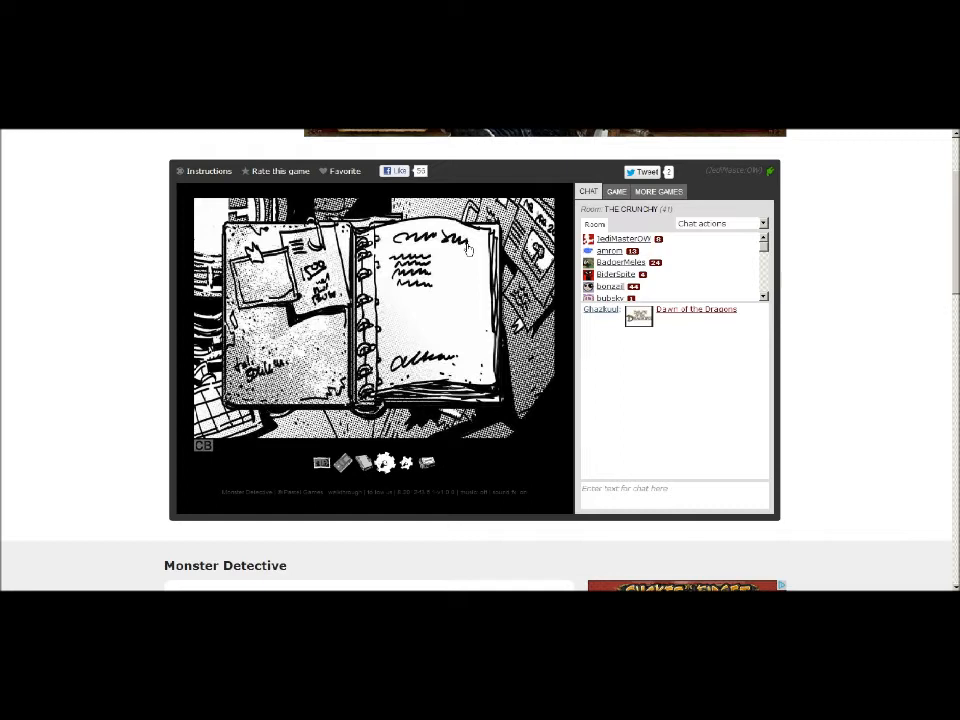
mouse_move(478, 370)
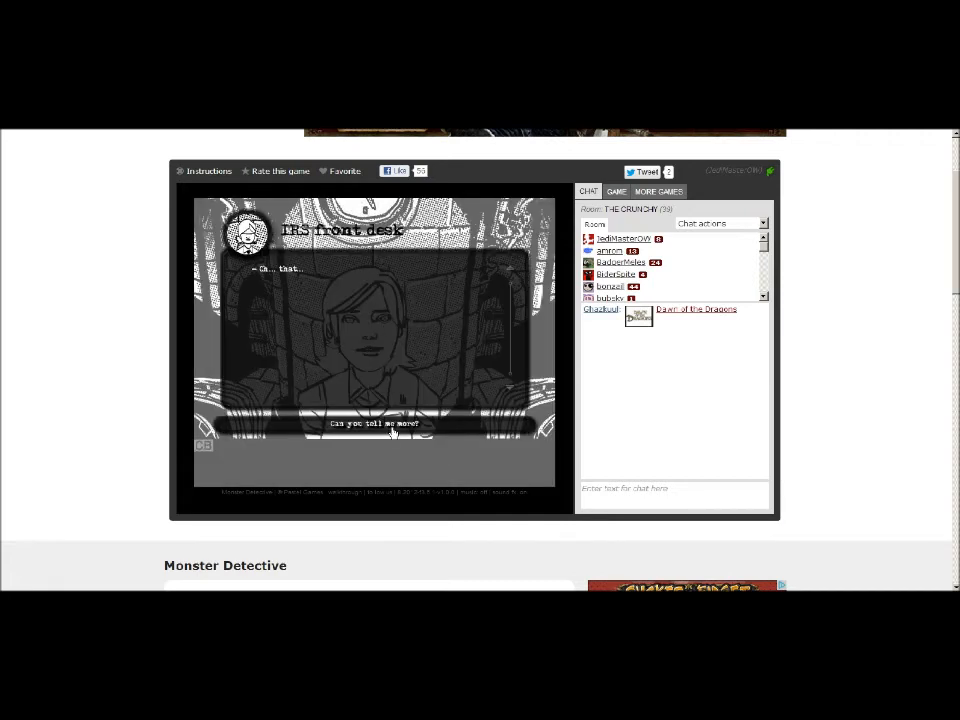
Ask the clerk for more, where the meeting place is exactly, where the library is, then thank him
left_click(372, 424)
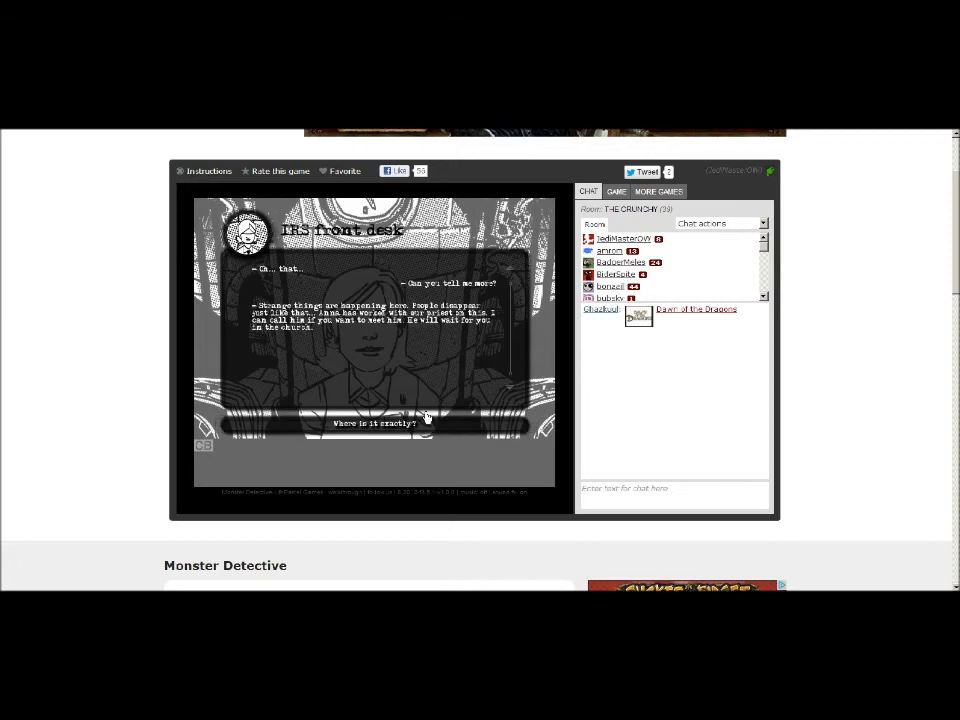
left_click(424, 424)
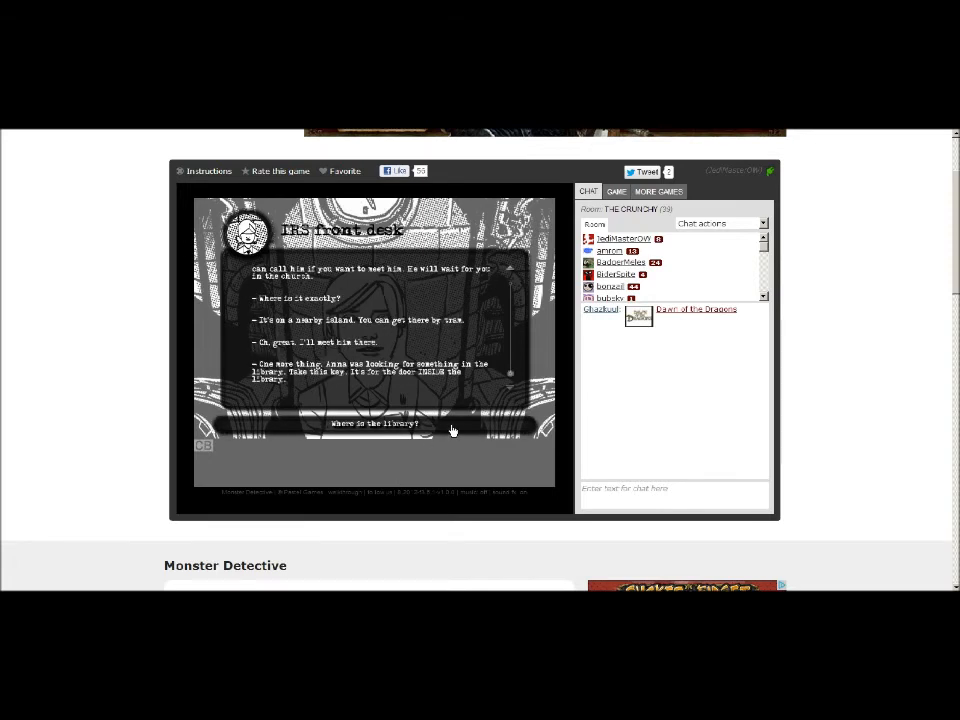
mouse_move(444, 414)
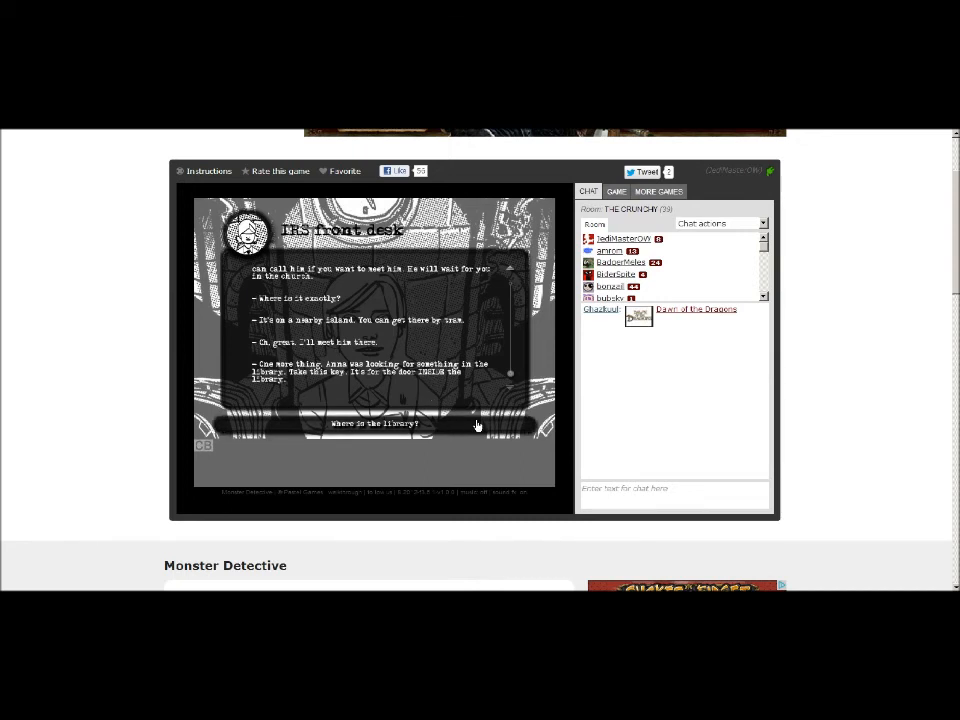
left_click(374, 424)
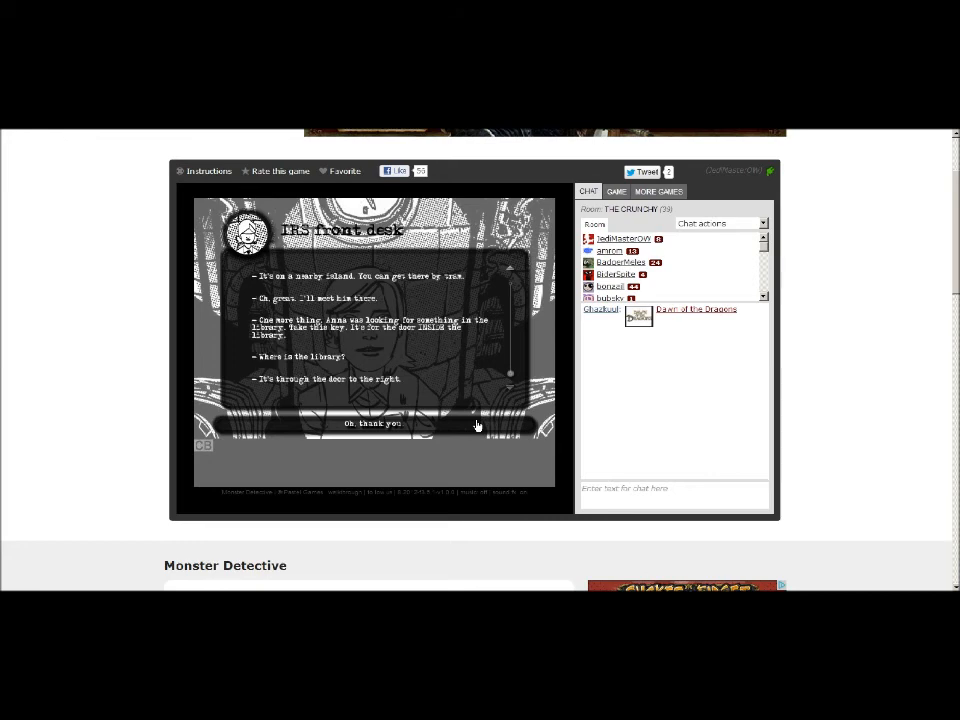
left_click(372, 422)
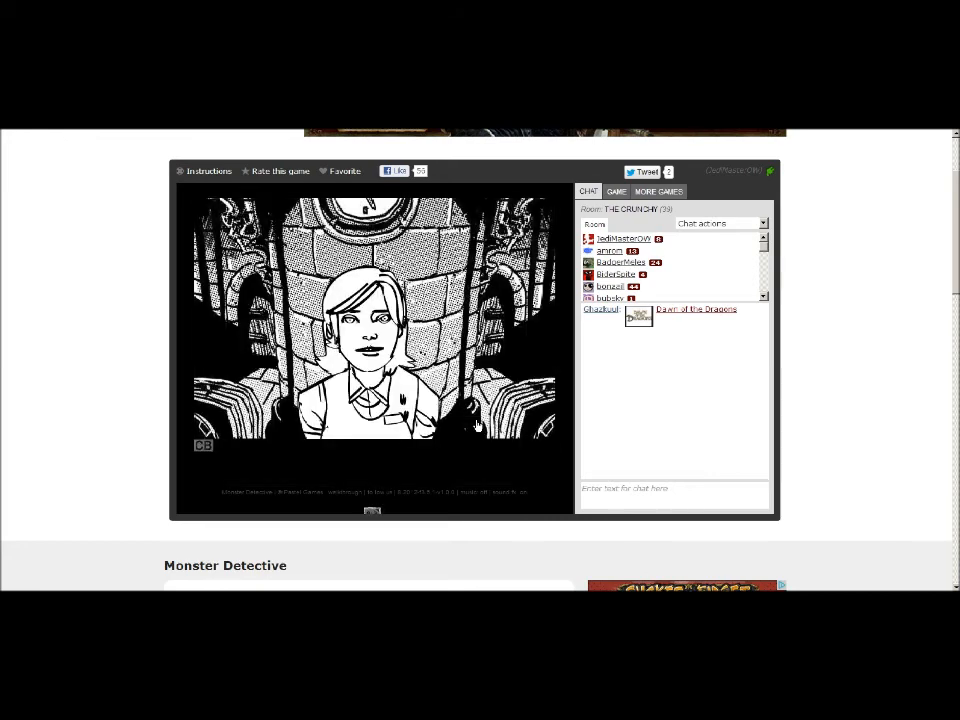